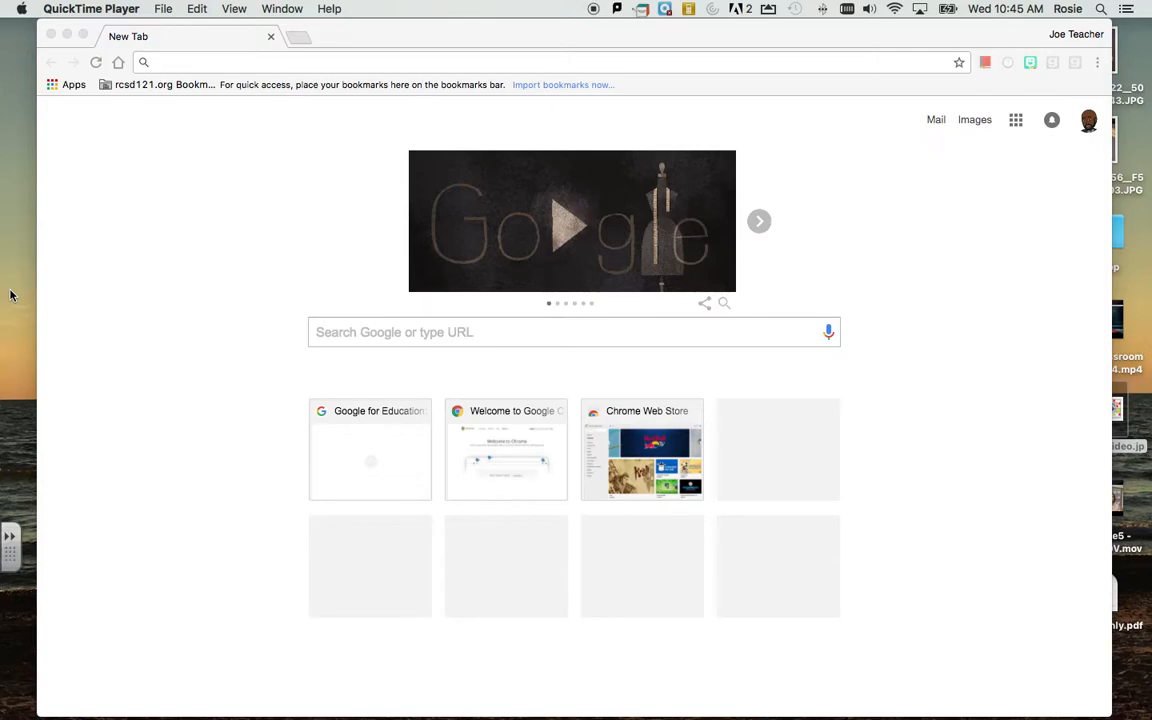
mouse_move(80, 230)
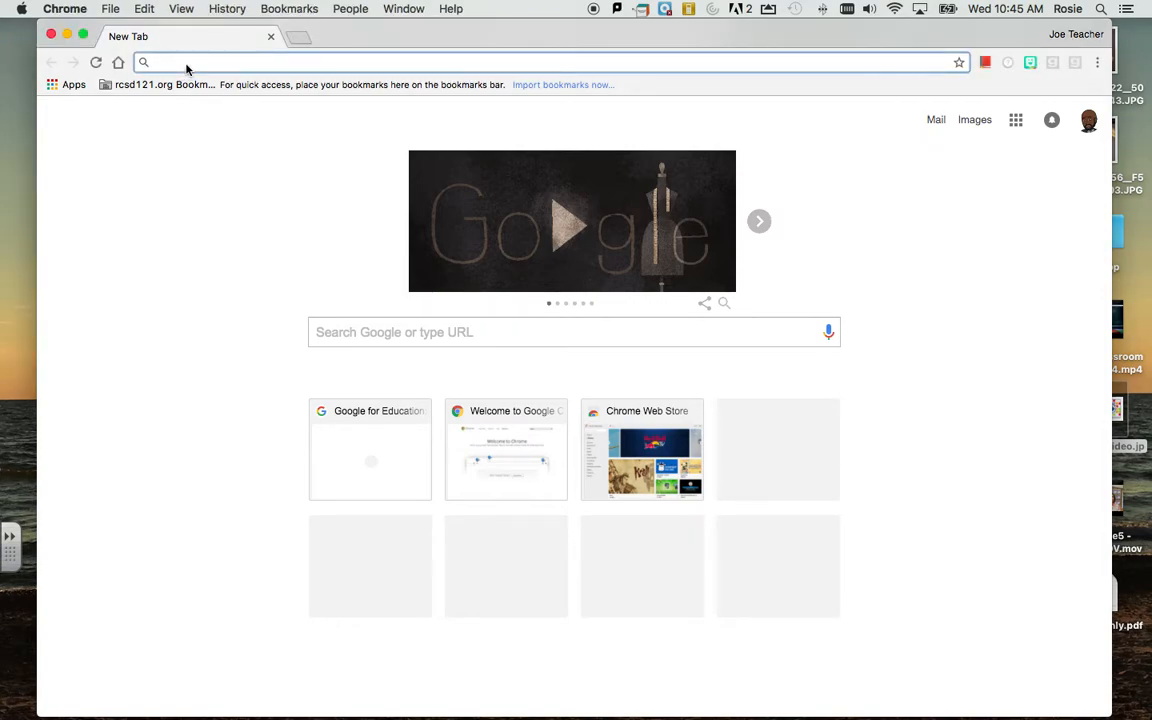
Step: Go to classroom.google.com to load the Google Classroom classes page
type("classroom.google.com/h")
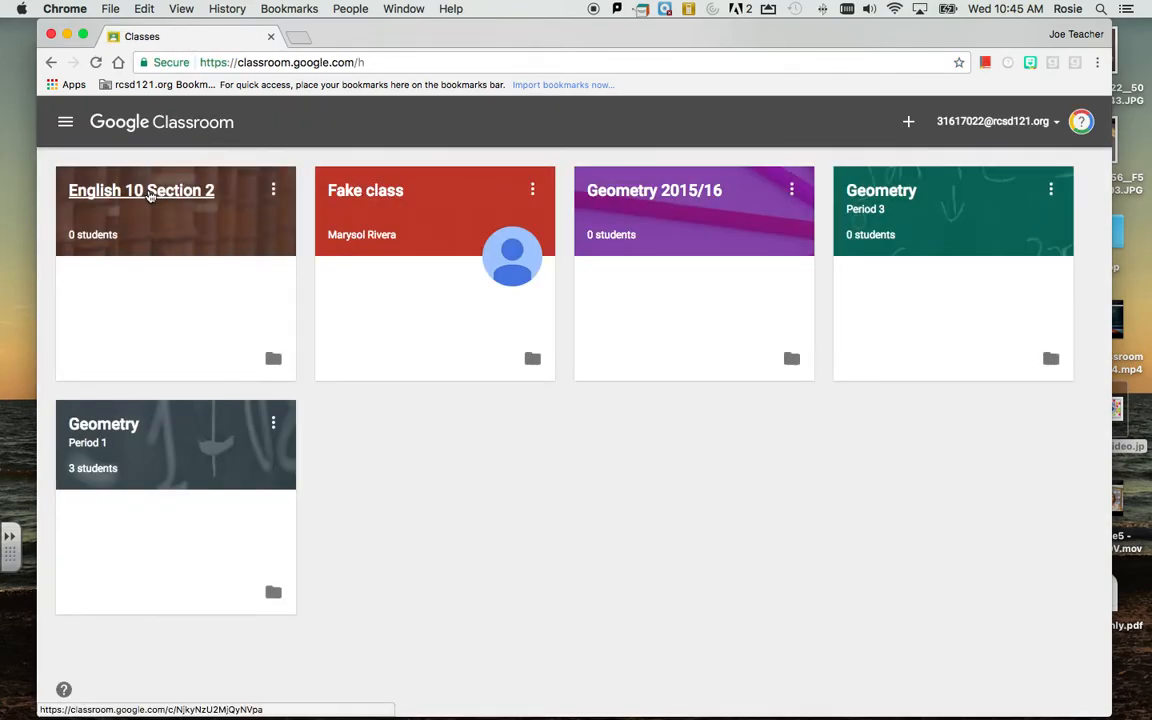
Step: View the Students roster of the English 10 Section 2 class
left_click(140, 190)
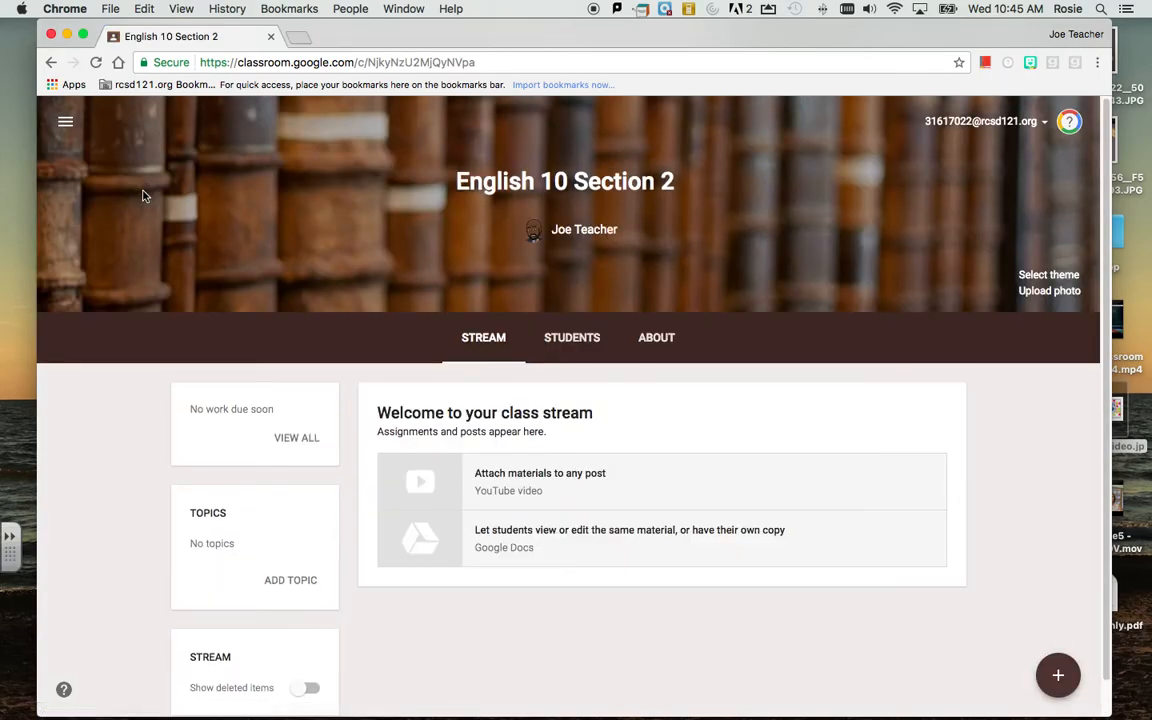
mouse_move(572, 336)
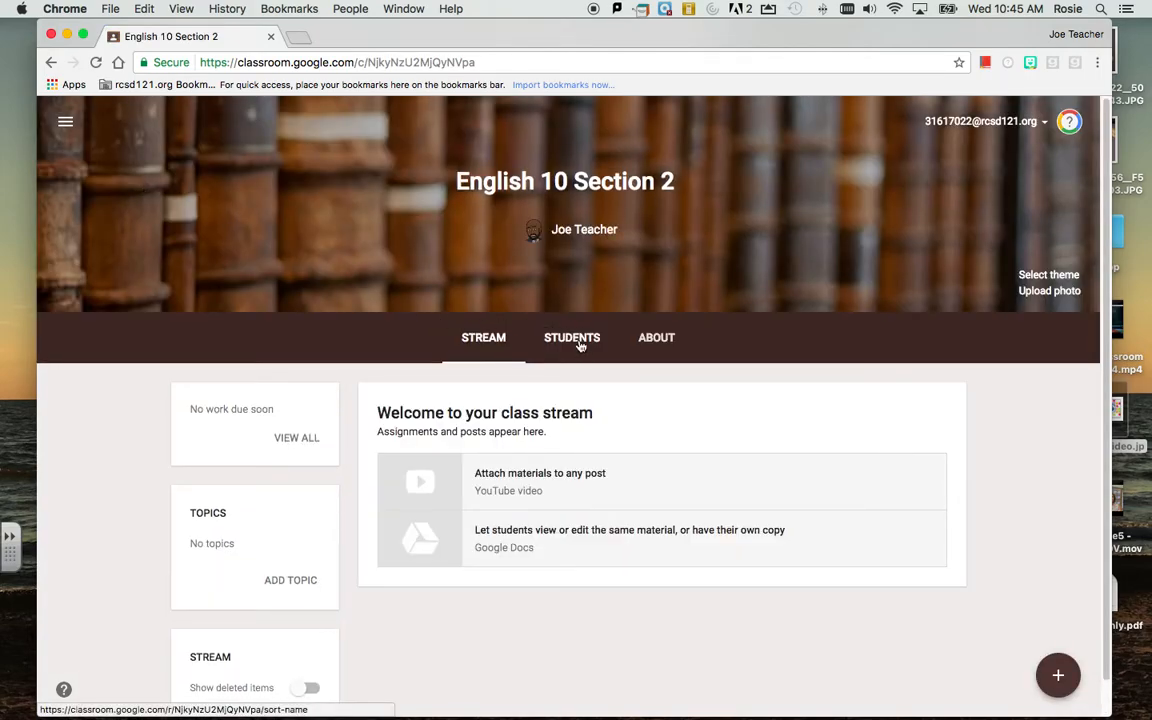
left_click(572, 336)
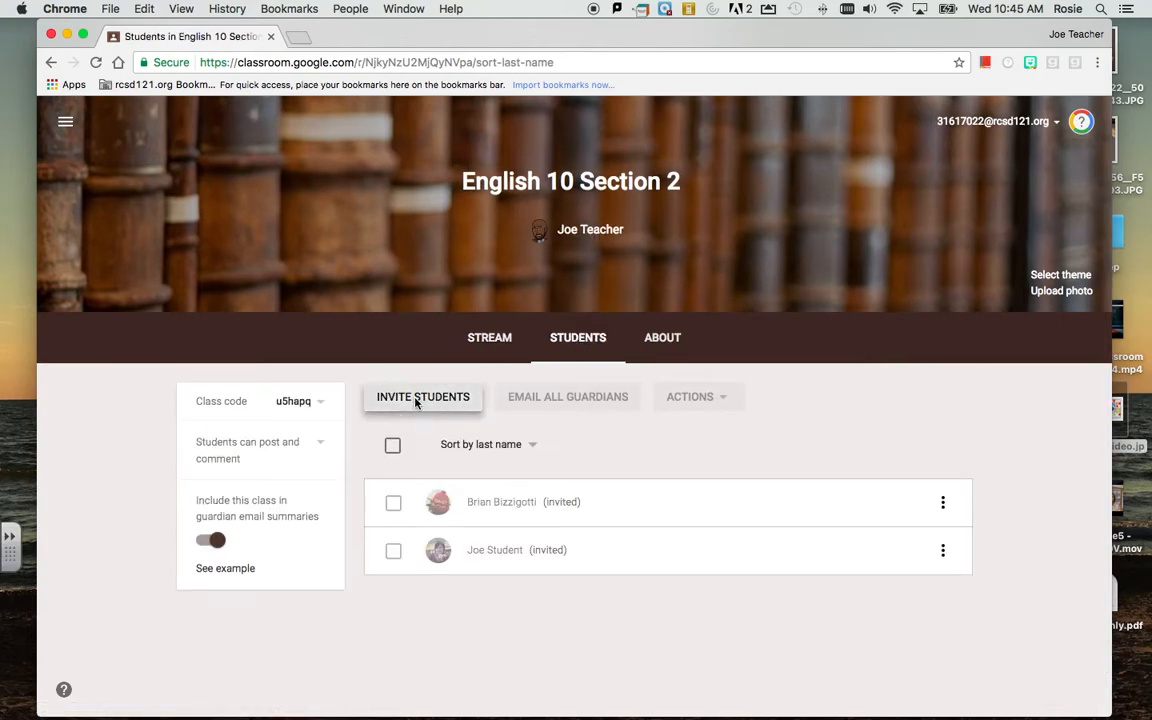
left_click(422, 396)
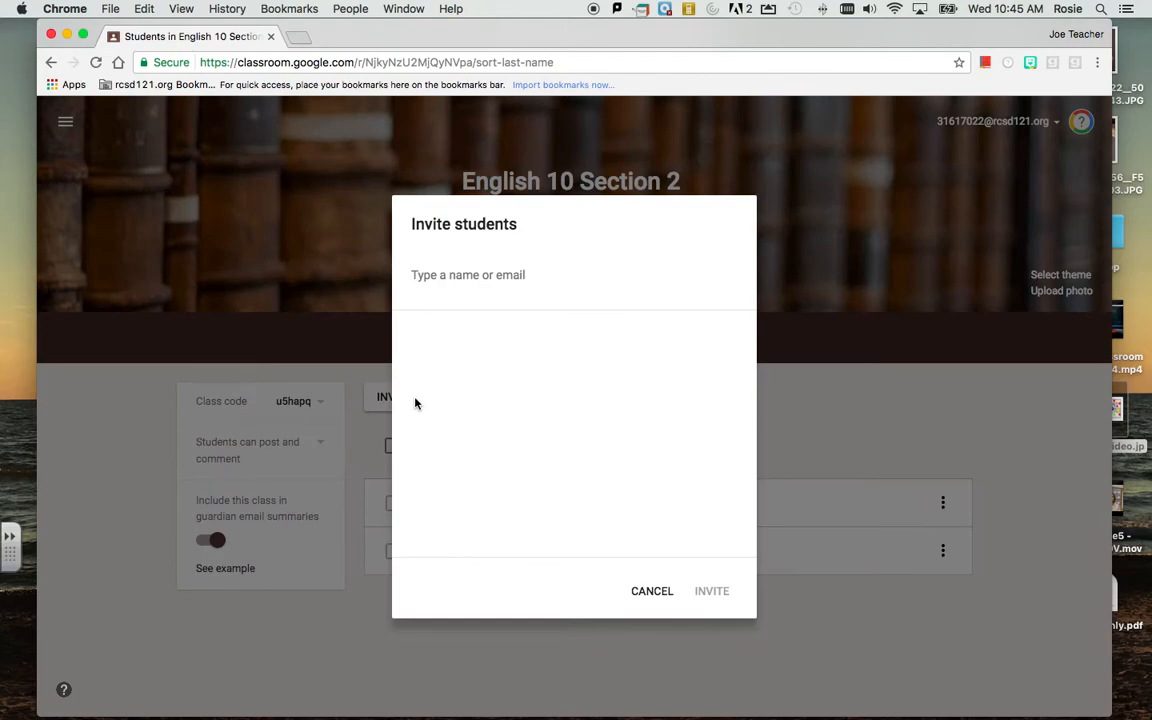
mouse_move(440, 294)
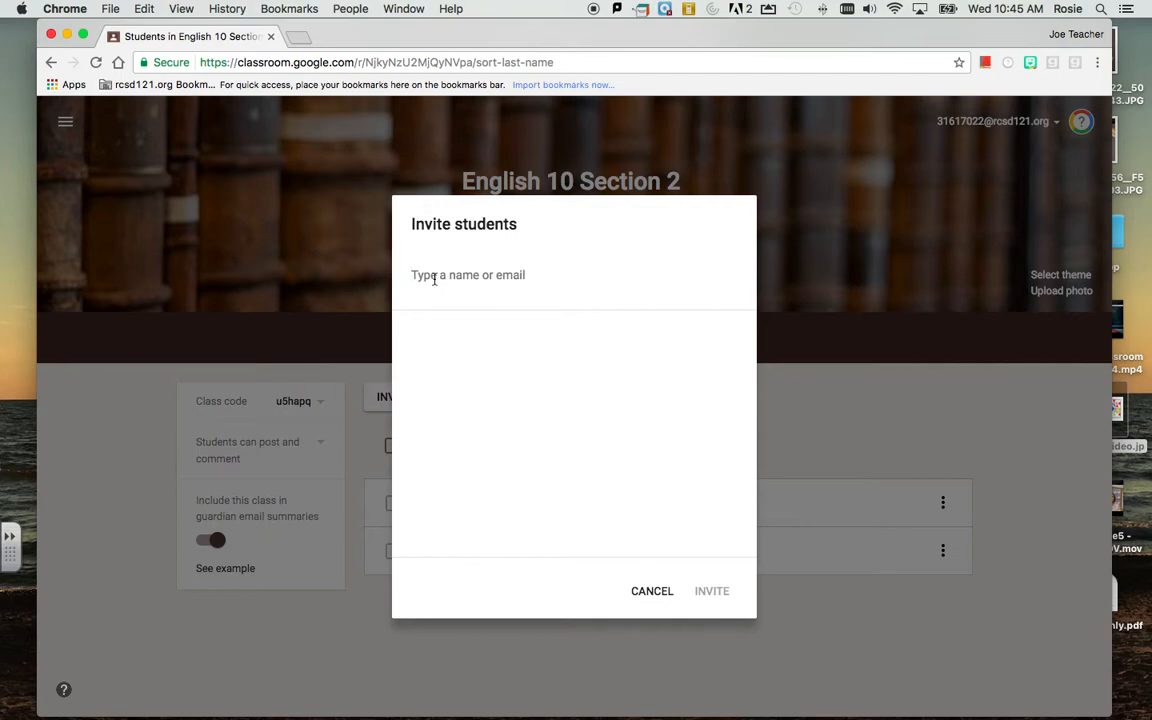
type("Sarah")
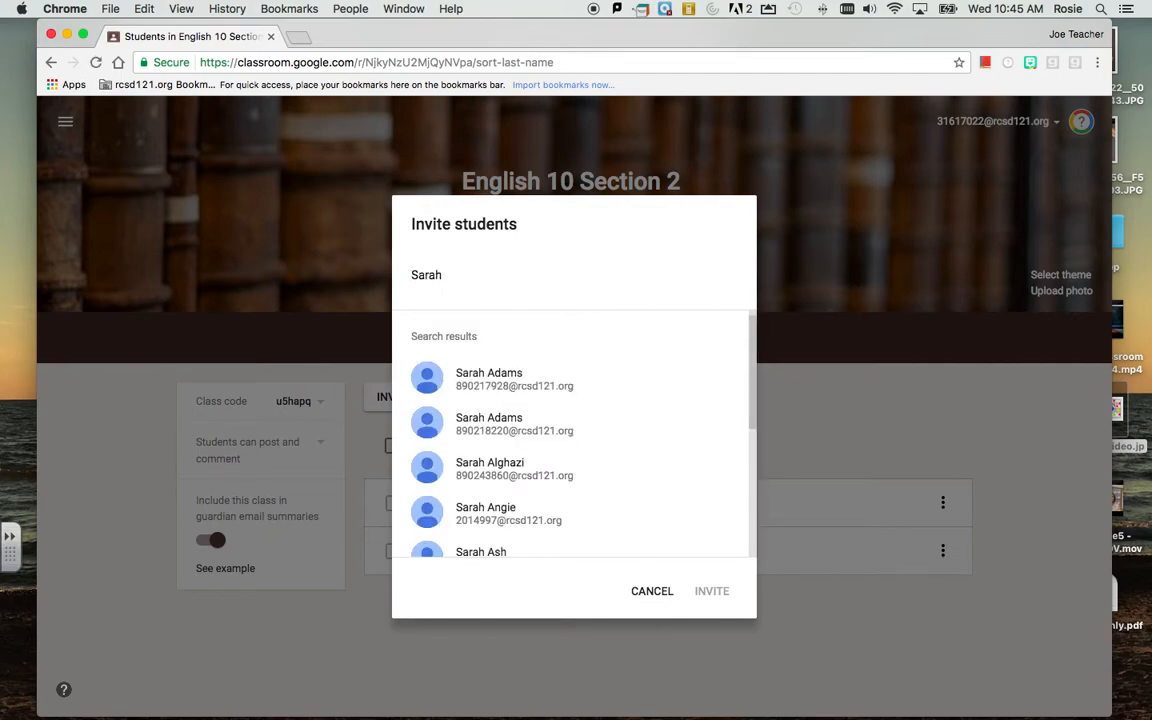
mouse_move(490, 424)
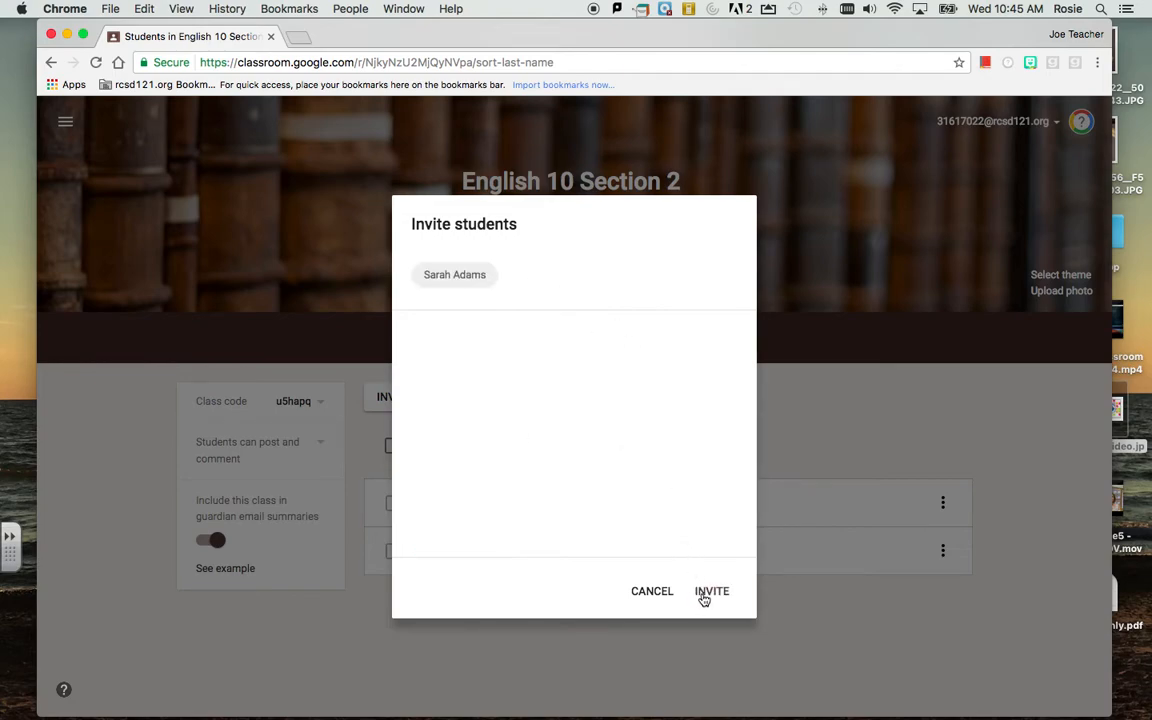
left_click(712, 592)
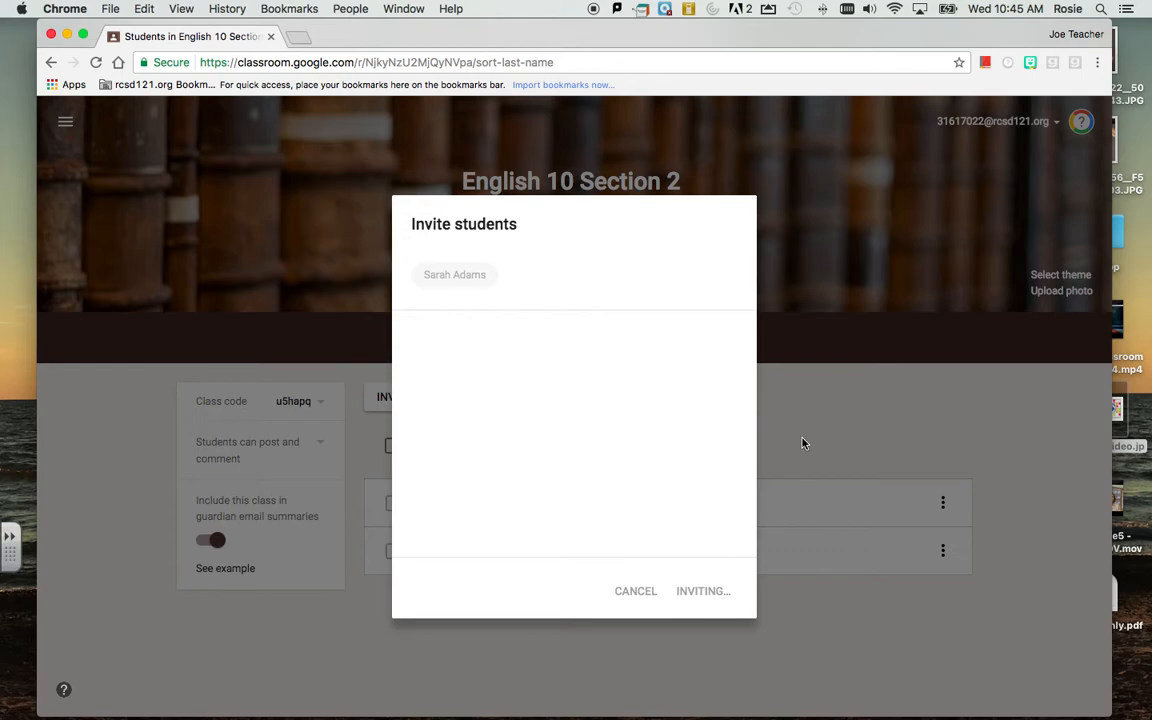
left_click(704, 592)
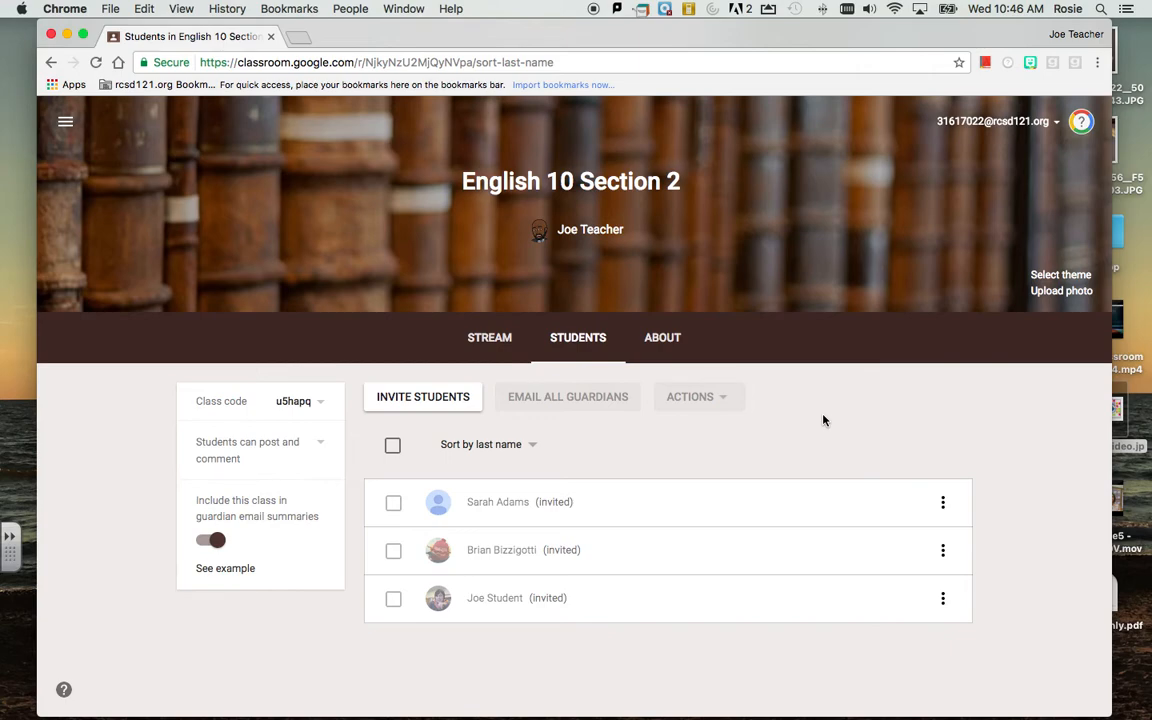
mouse_move(632, 46)
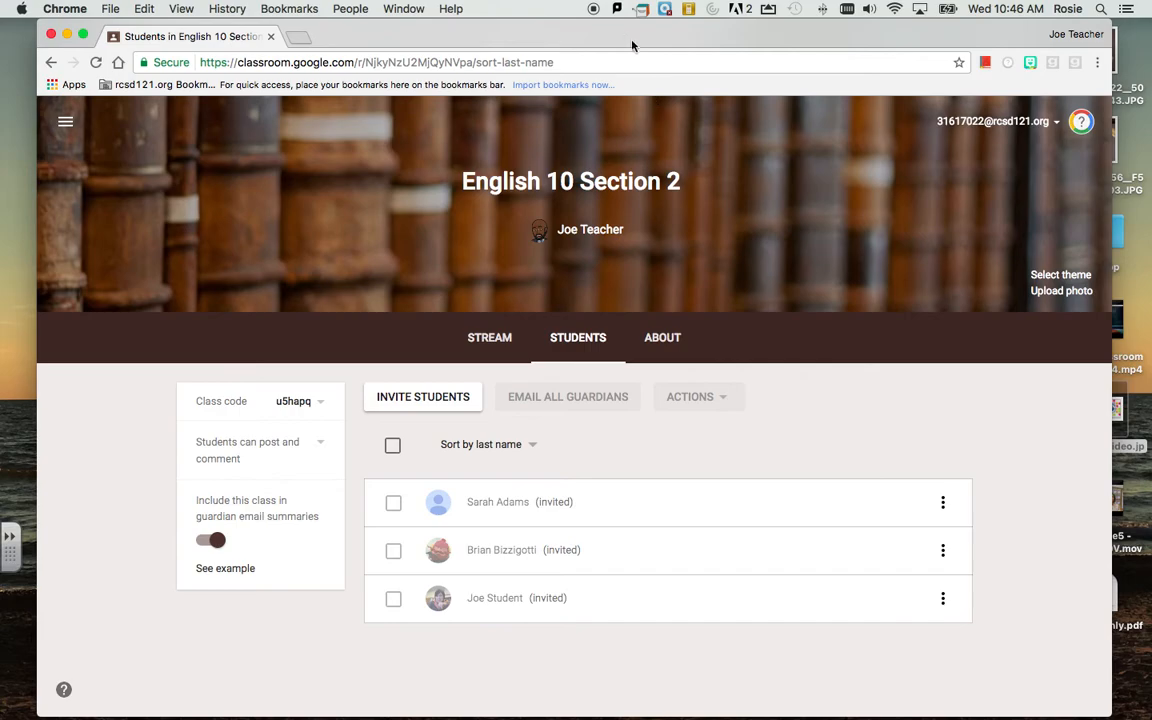
mouse_move(462, 300)
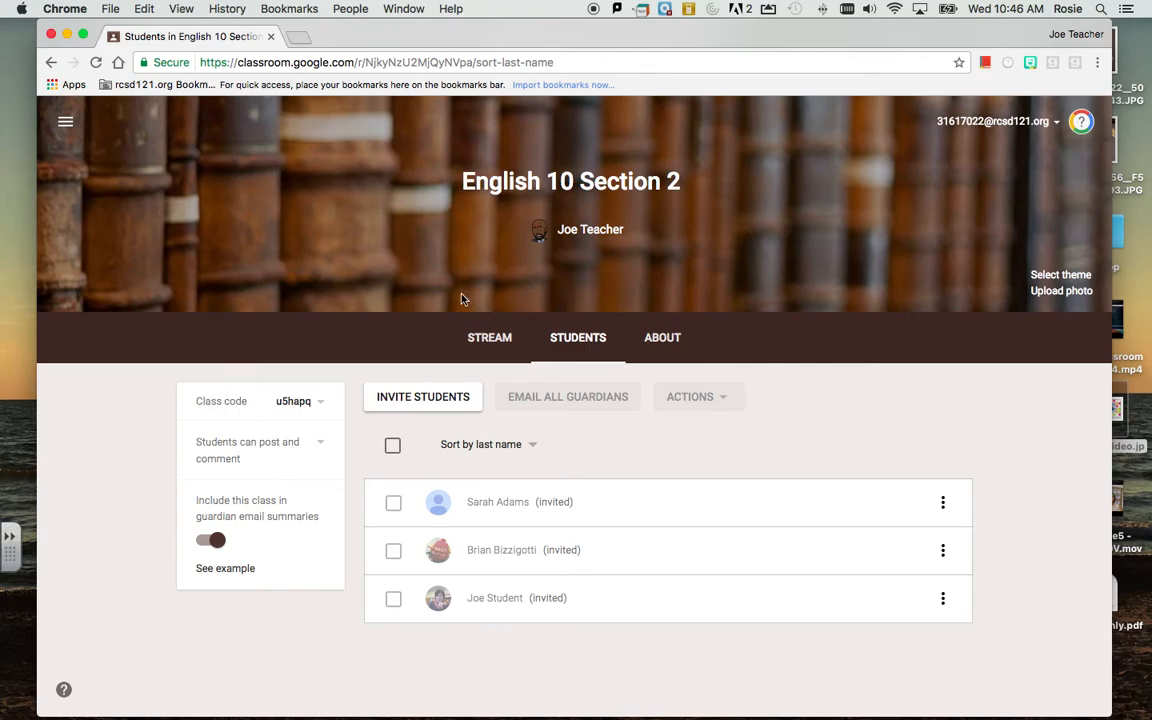
mouse_move(490, 336)
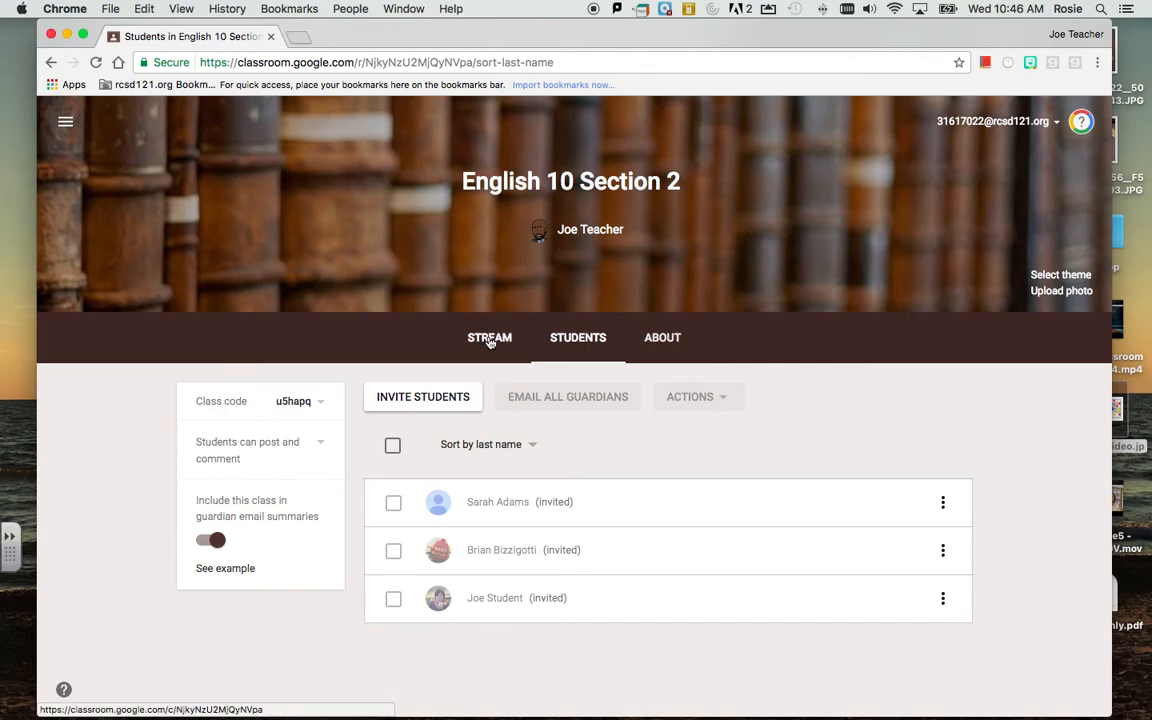
left_click(490, 336)
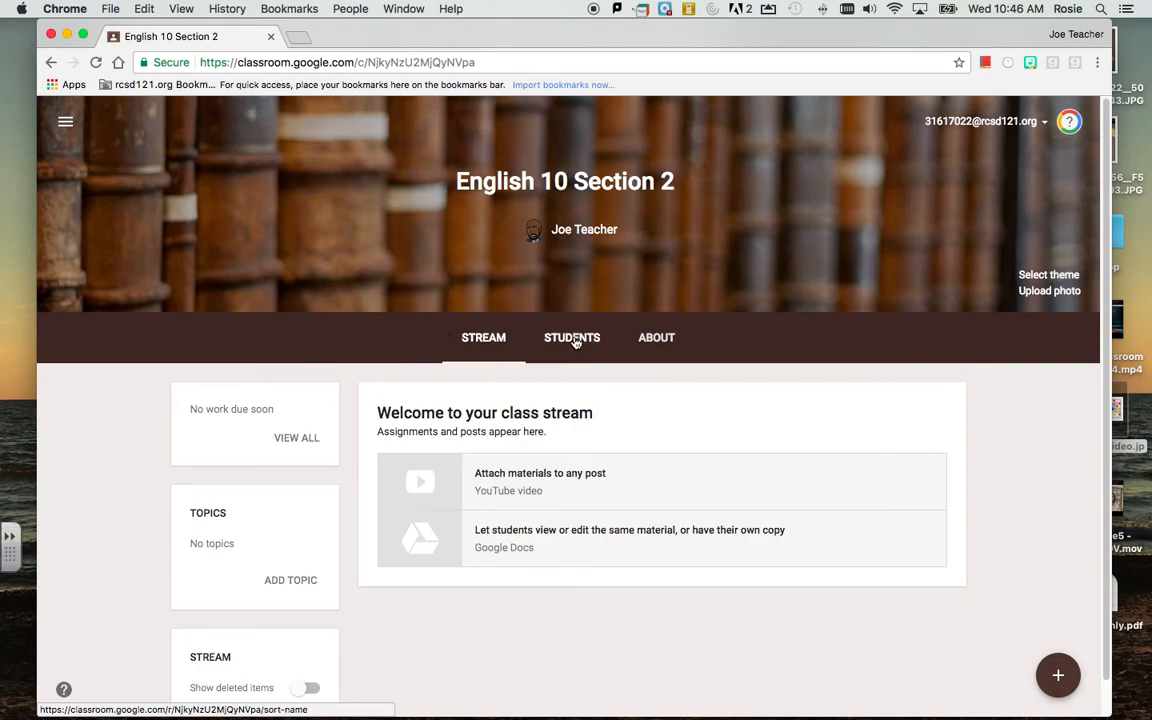
left_click(572, 336)
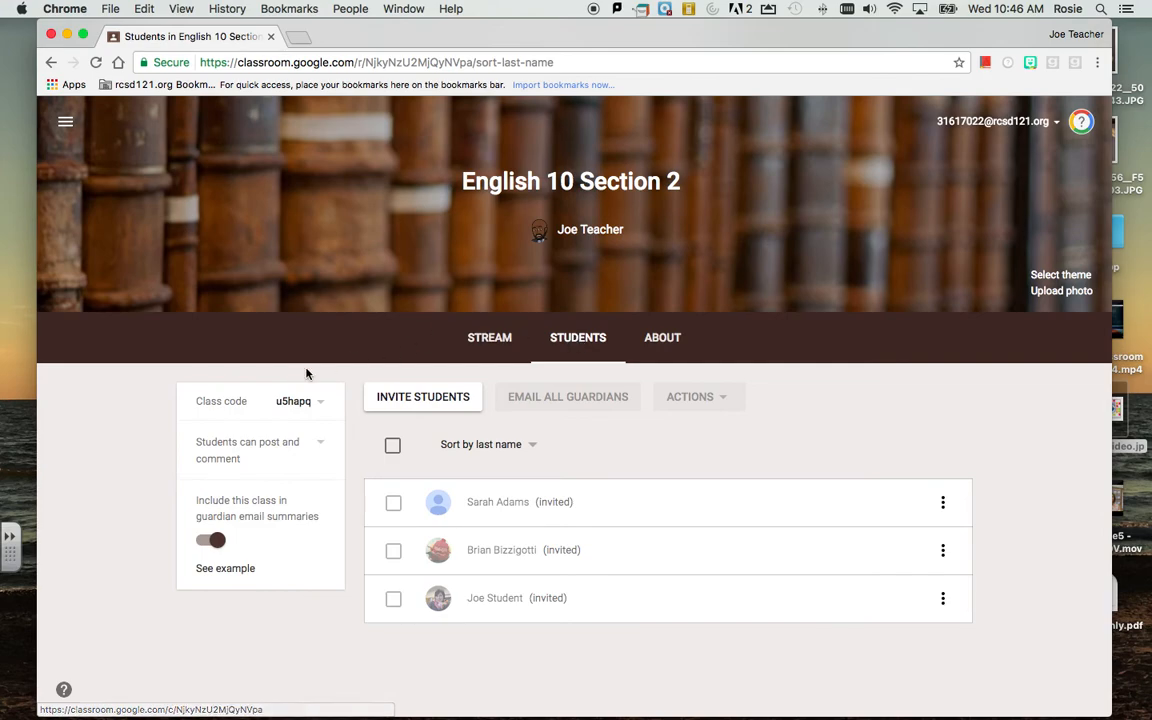
mouse_move(318, 422)
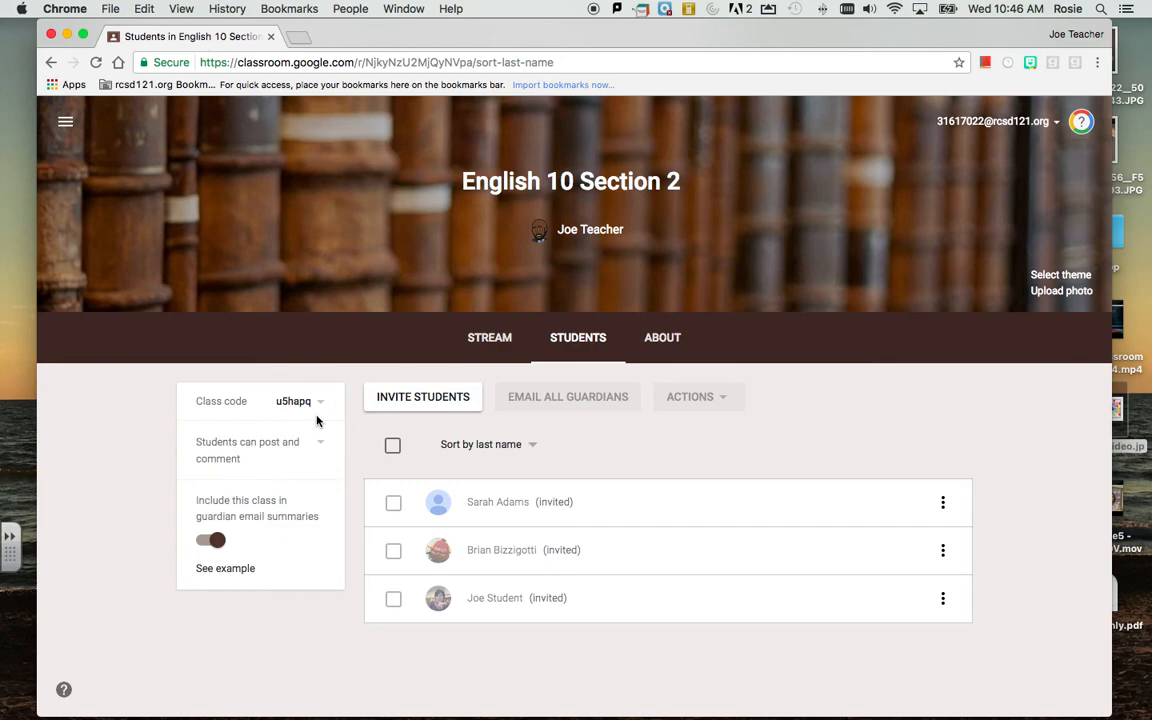
mouse_move(860, 148)
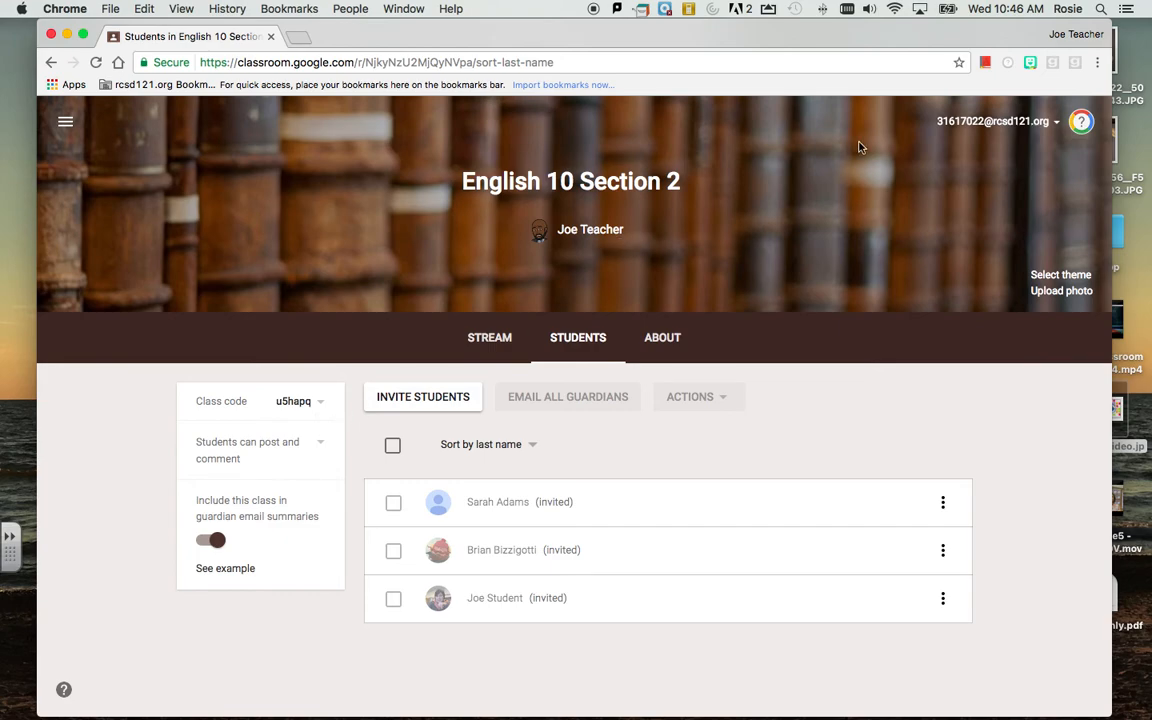